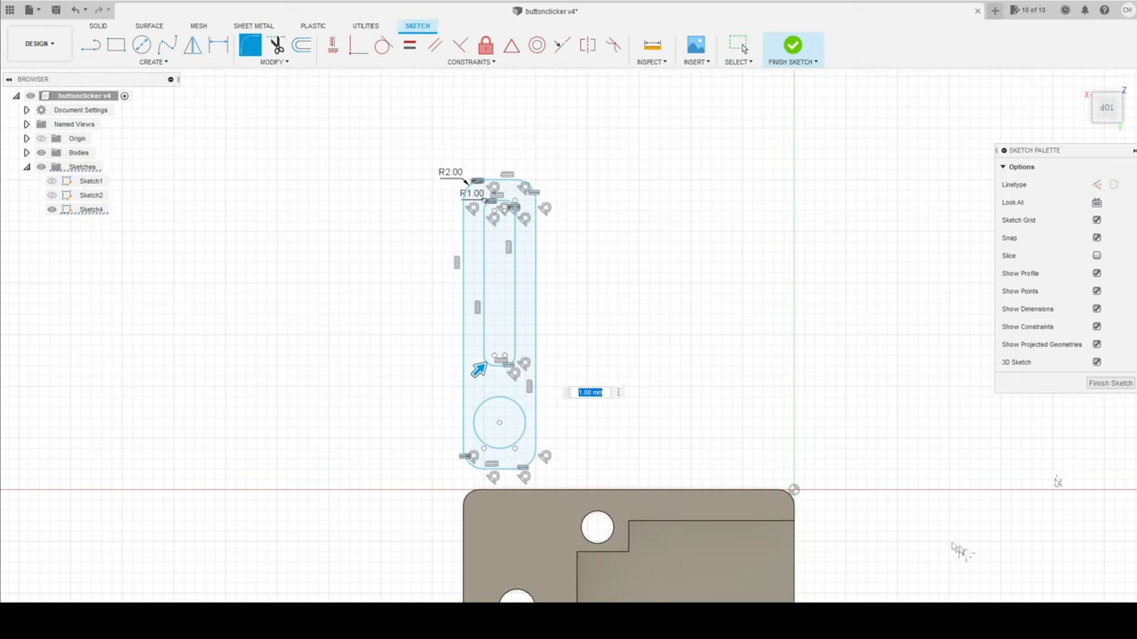
Step: Finish the slotted arm sketch to return to the 3D model beside the plate
left_click(792, 44)
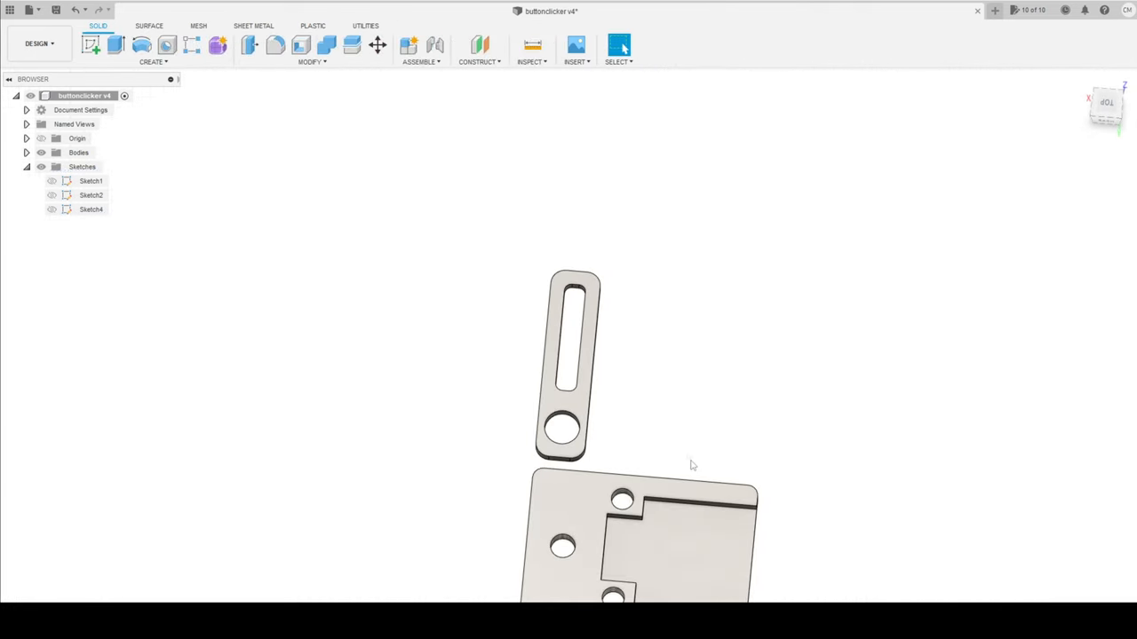